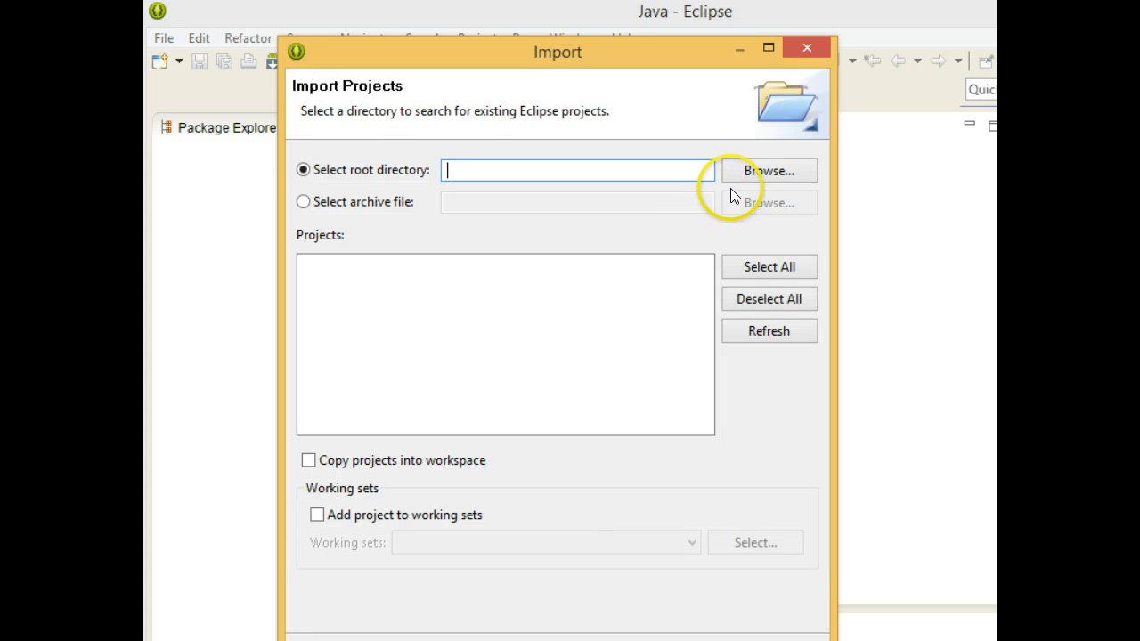
pyautogui.moveTo(387, 176)
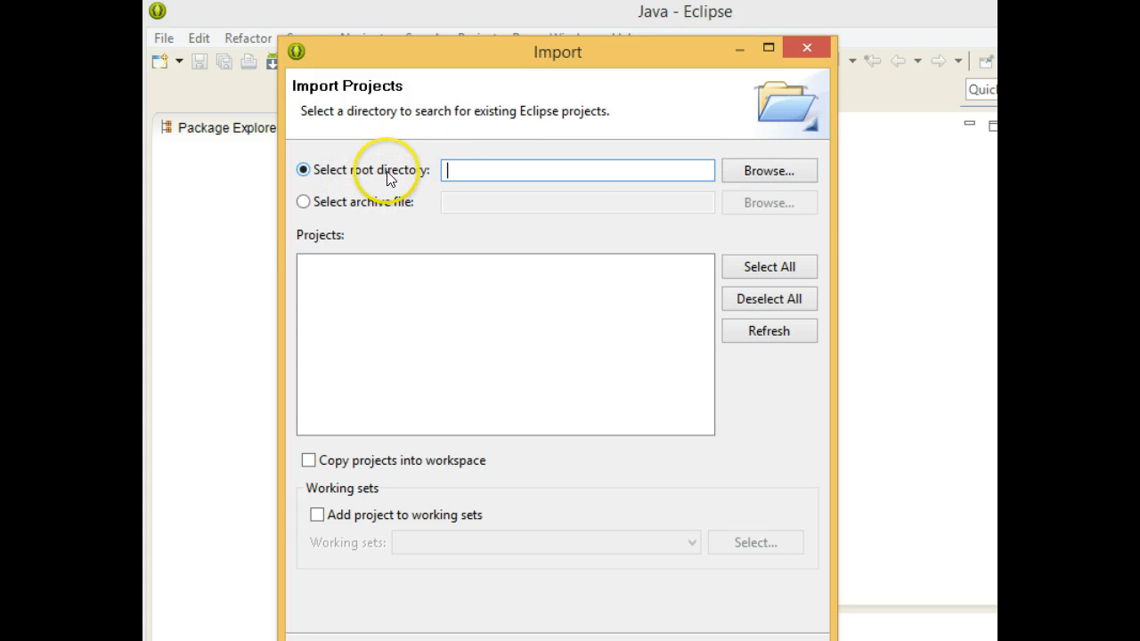
# Step: Browse for the import root directory and choose the Magpie2 folder under Downloads
pyautogui.click(768, 170)
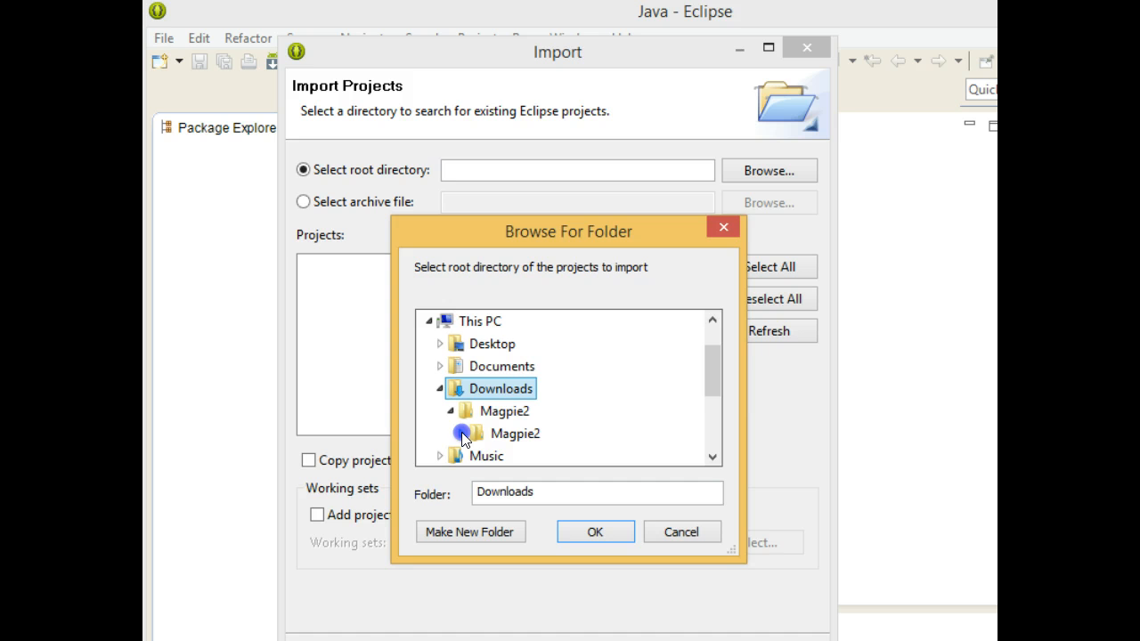
pyautogui.click(509, 388)
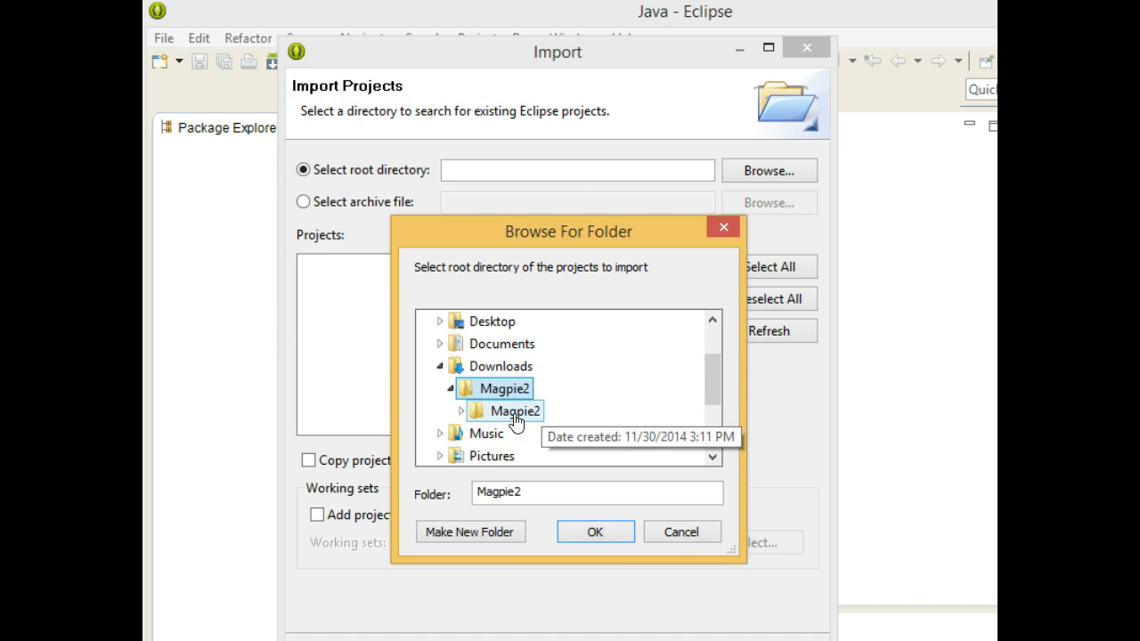